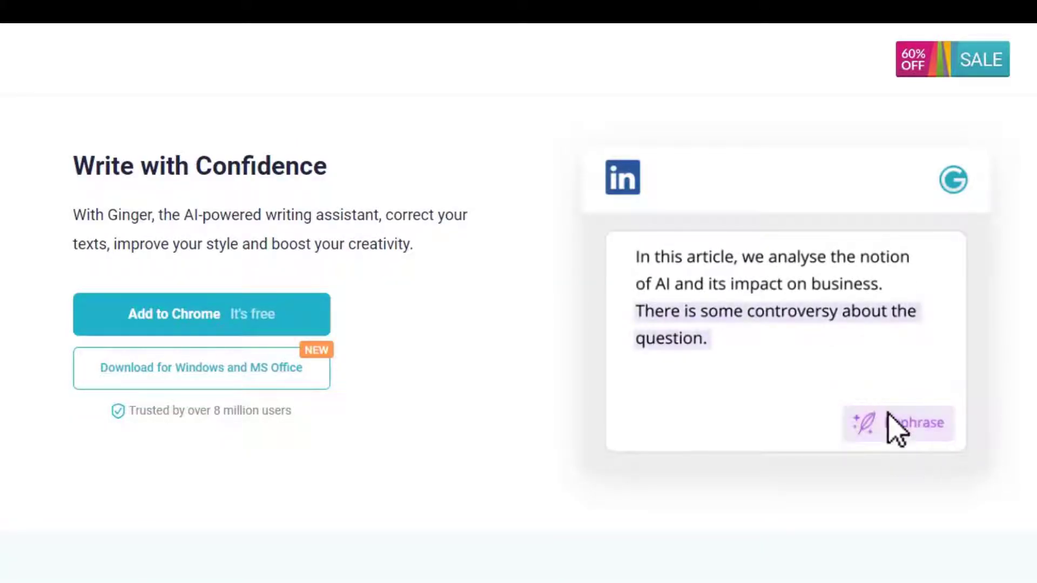
Scroll Ginger's homepage past the rephrase demo and integrations to the Word add-in, apps and business services cards.
left_click(918, 423)
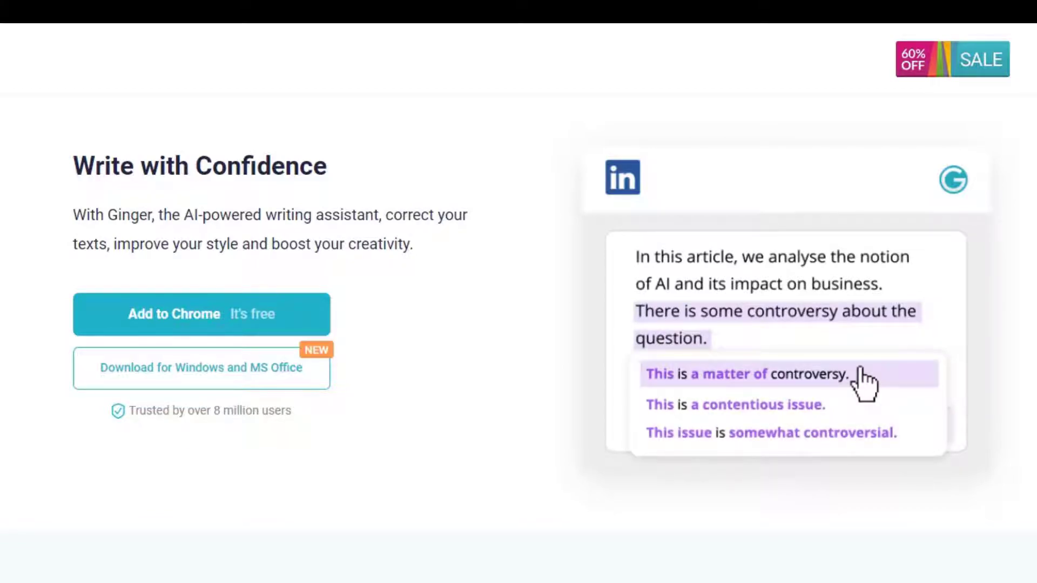
scroll("down", 3)
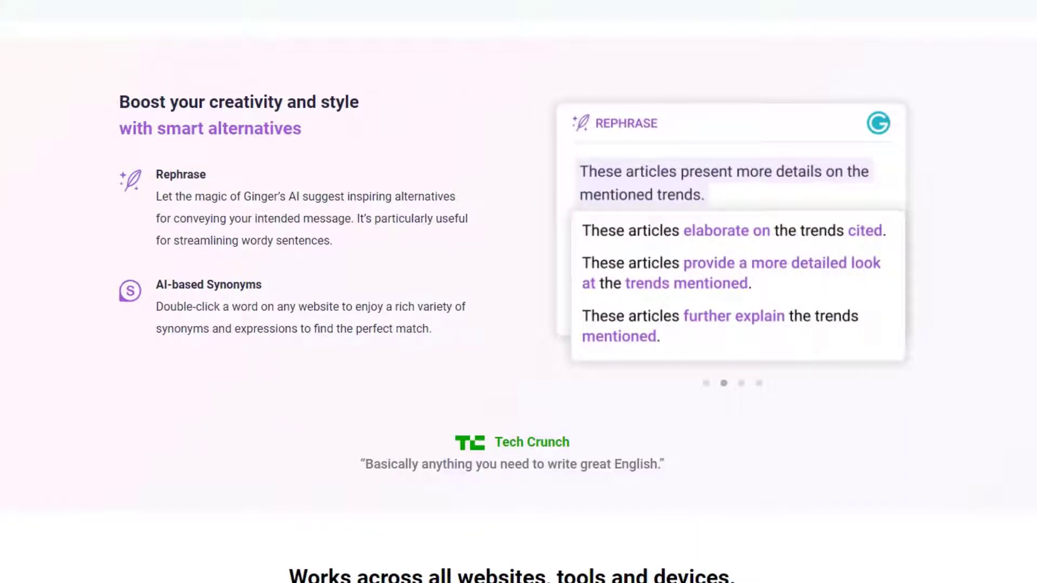
scroll("down", 3)
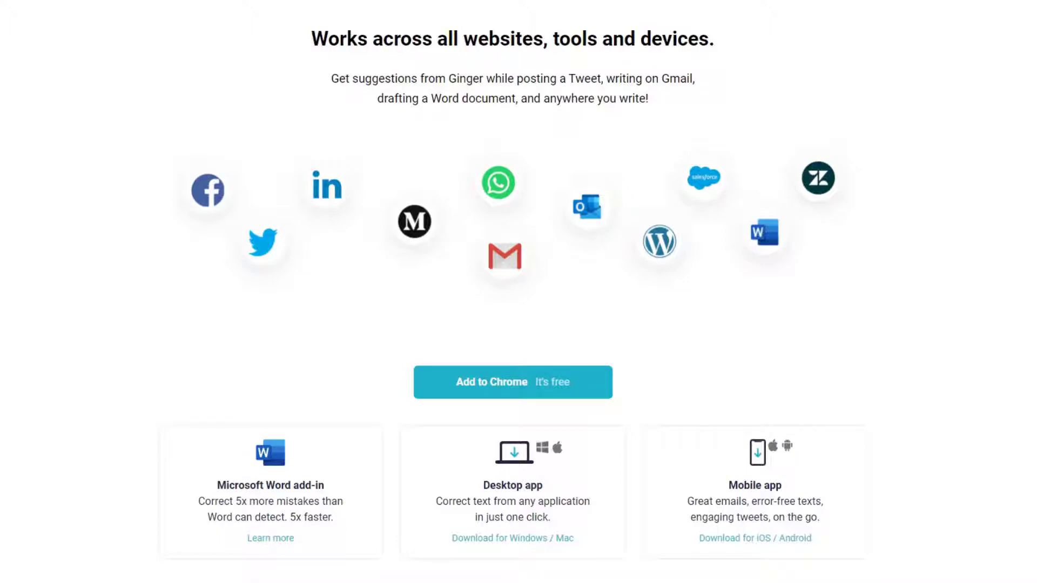
scroll("down", 3)
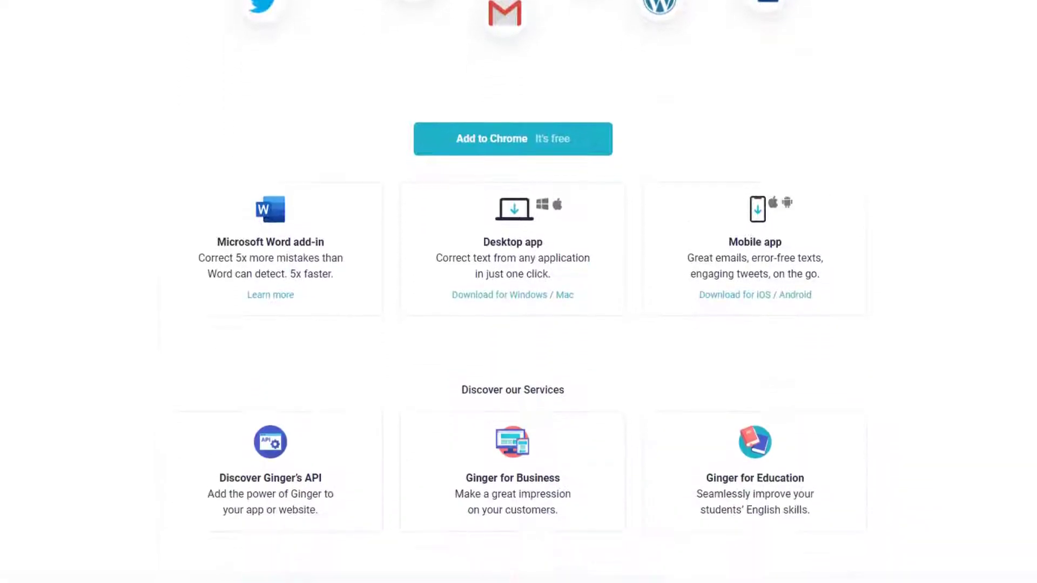
scroll("down", 3)
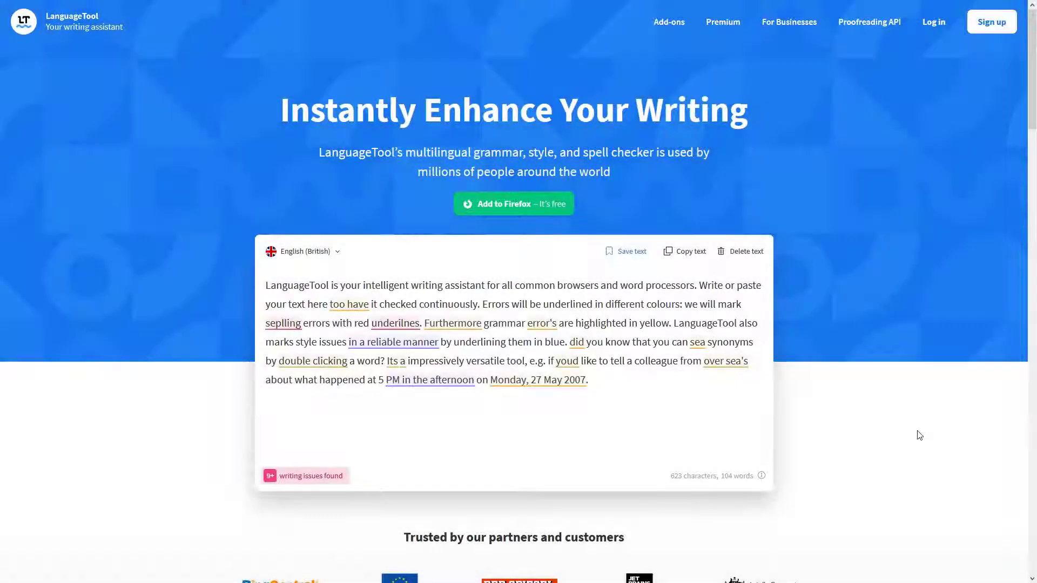
mouse_move(729, 434)
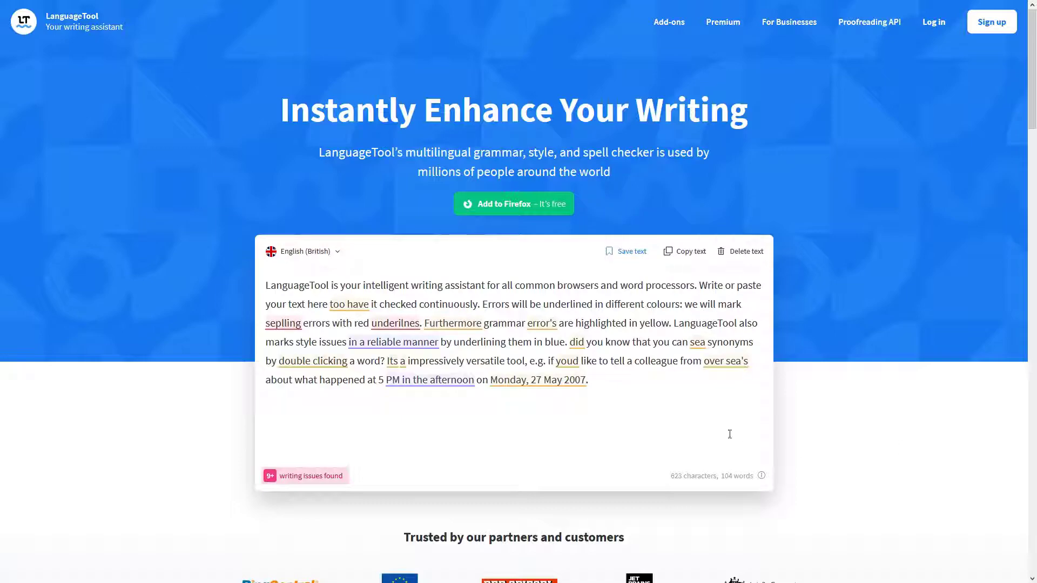
Replace LanguageTool's sample paragraph with "Wow, this is cool. Bonito?" and scroll to the free account section.
scroll("down", 3)
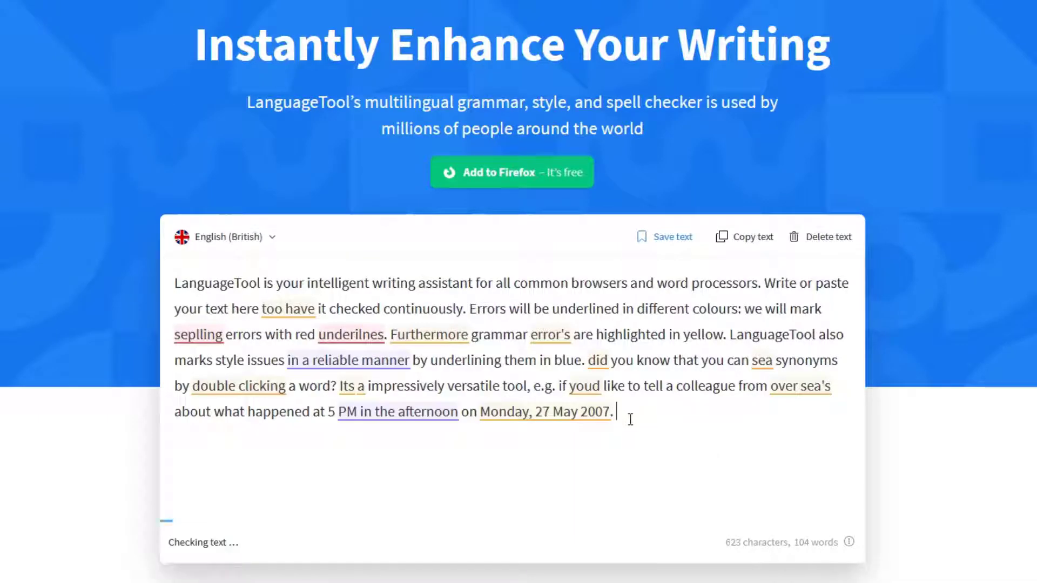
key("ctrl+a")
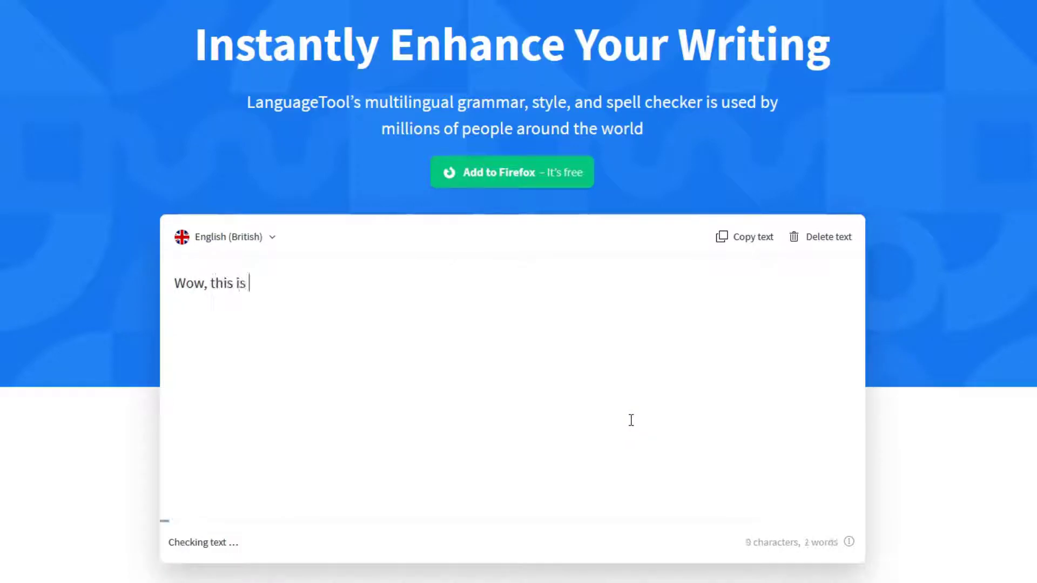
type("cool. Bonito?")
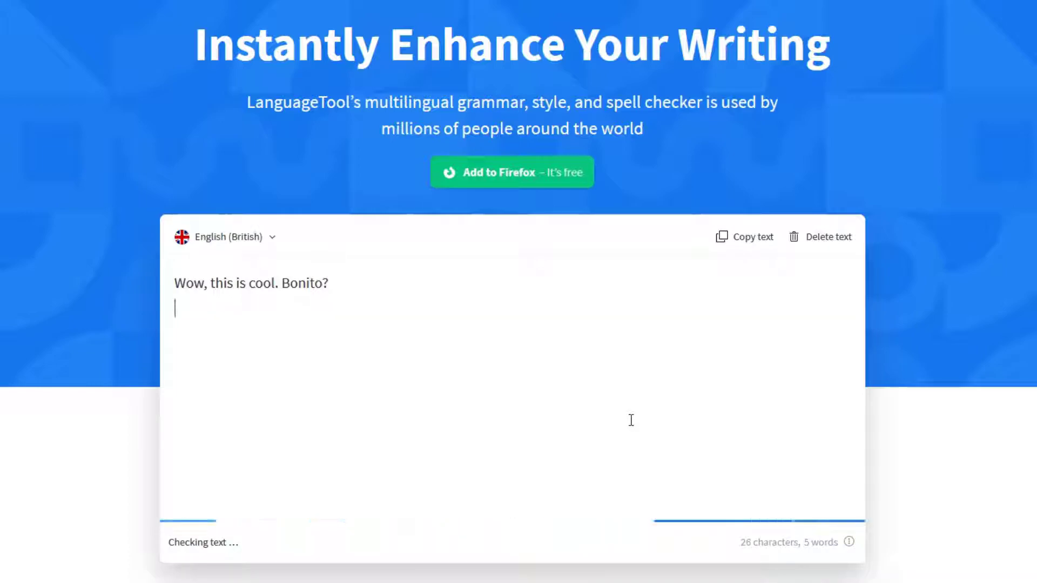
scroll("down", 3)
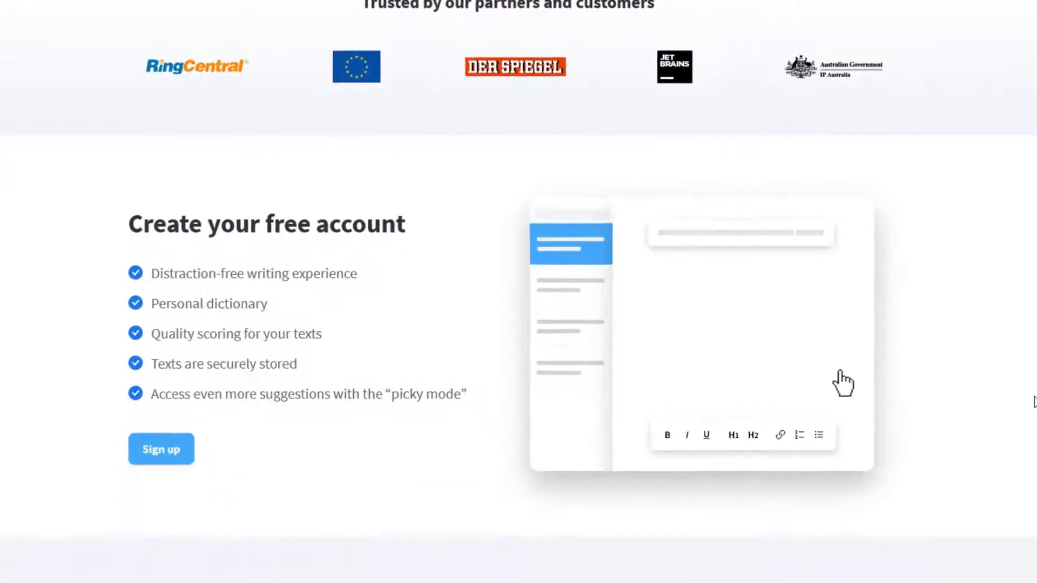
scroll("down", 3)
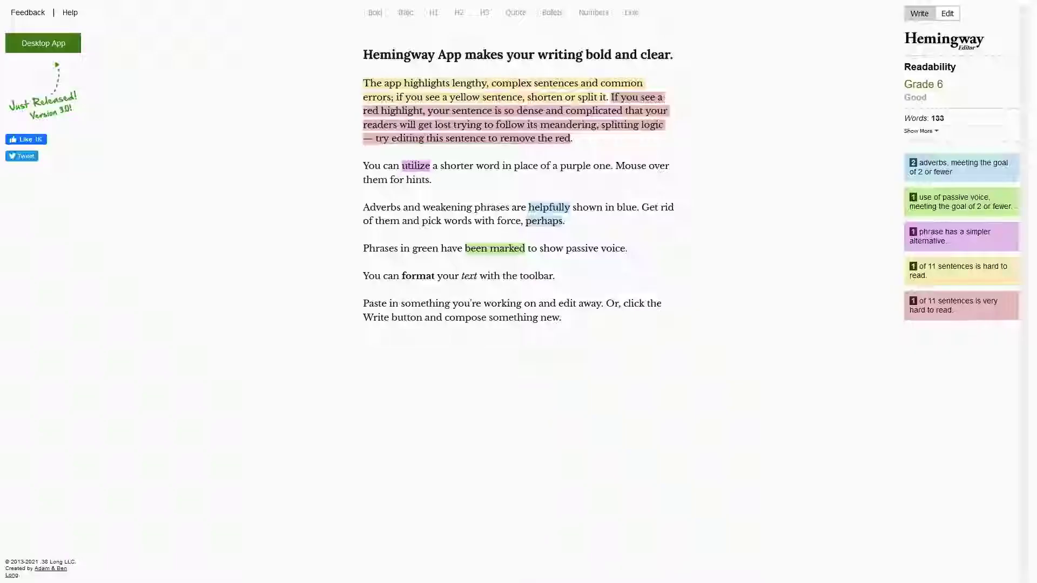
Overwrite Hemingway's sample with a review: free and good, but no Chrome extension, you have to paste your text in.
left_click(561, 318)
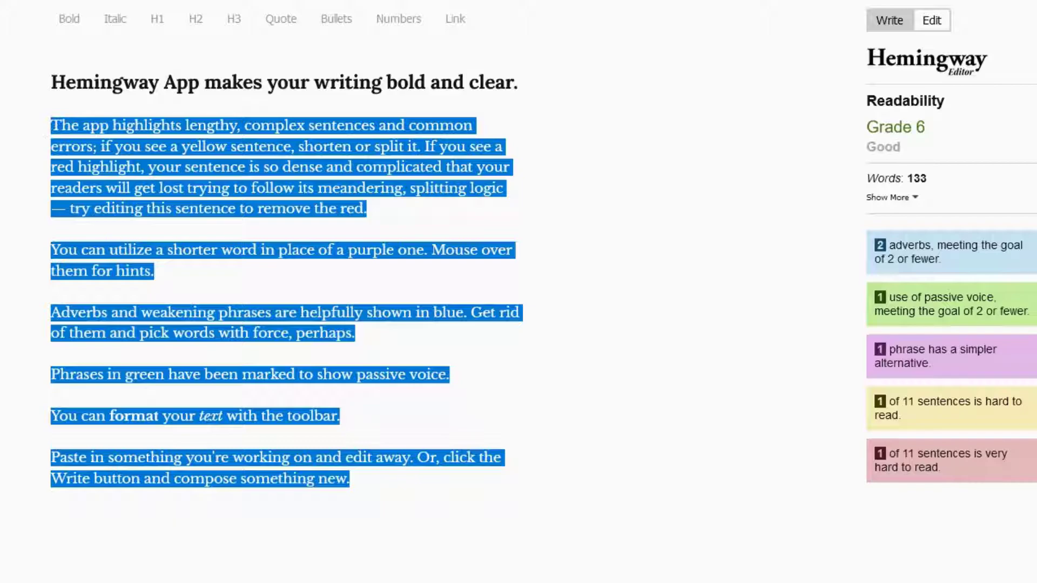
type("This is fre")
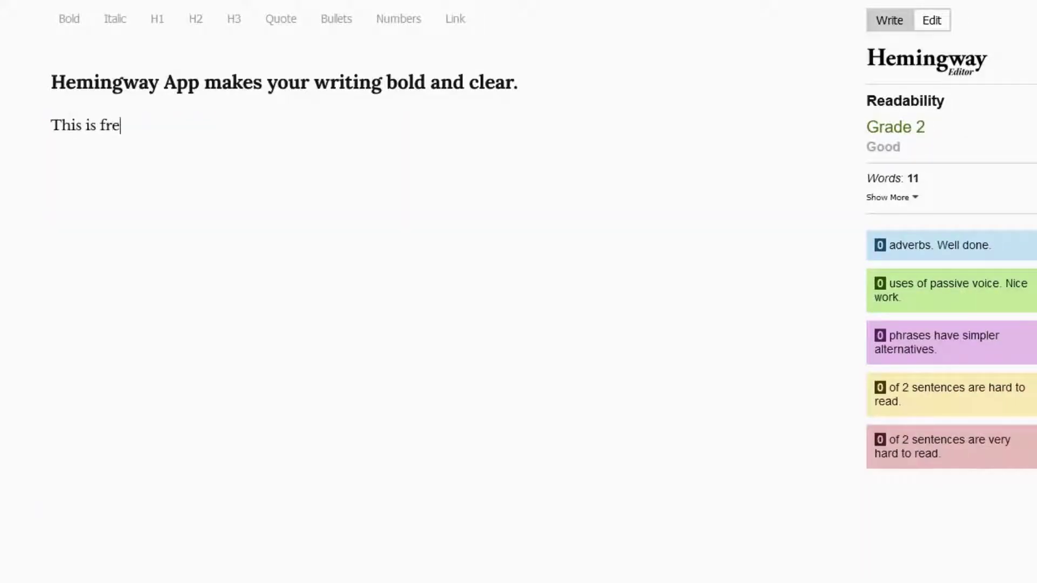
type("e to use, it's")
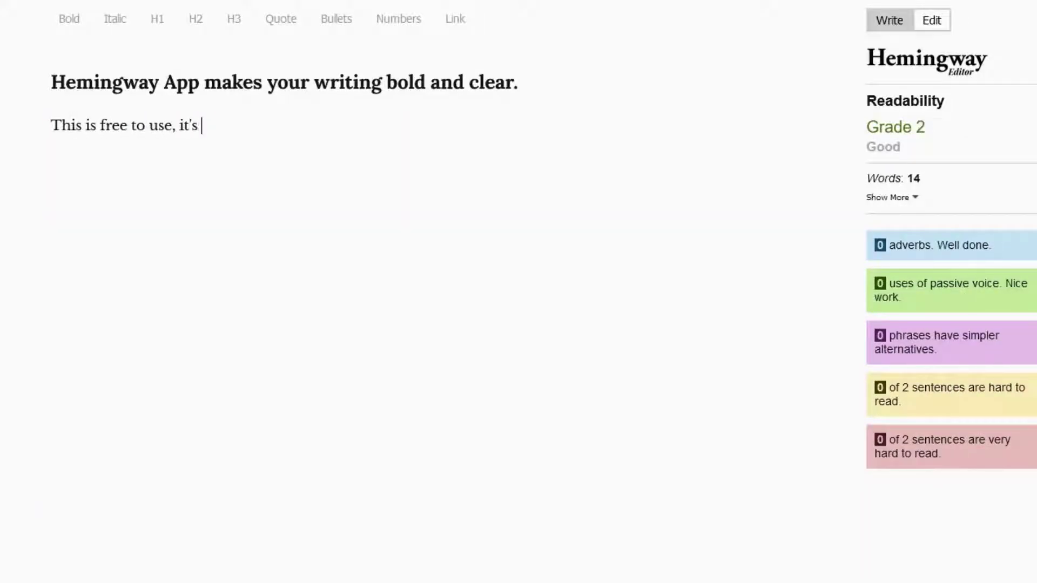
type("a good app.")
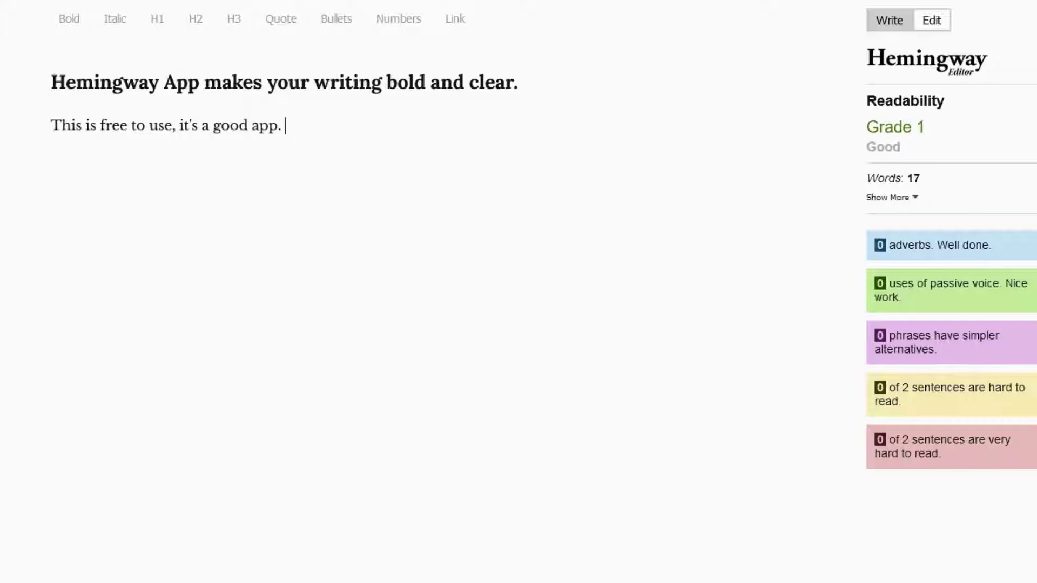
type("But, theres no c")
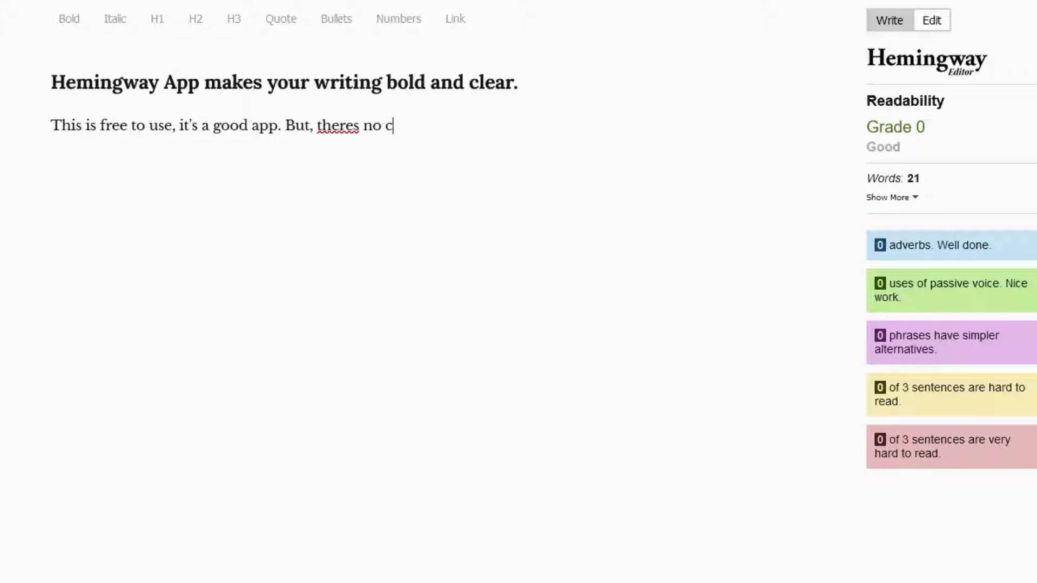
type("hrome extenshun.")
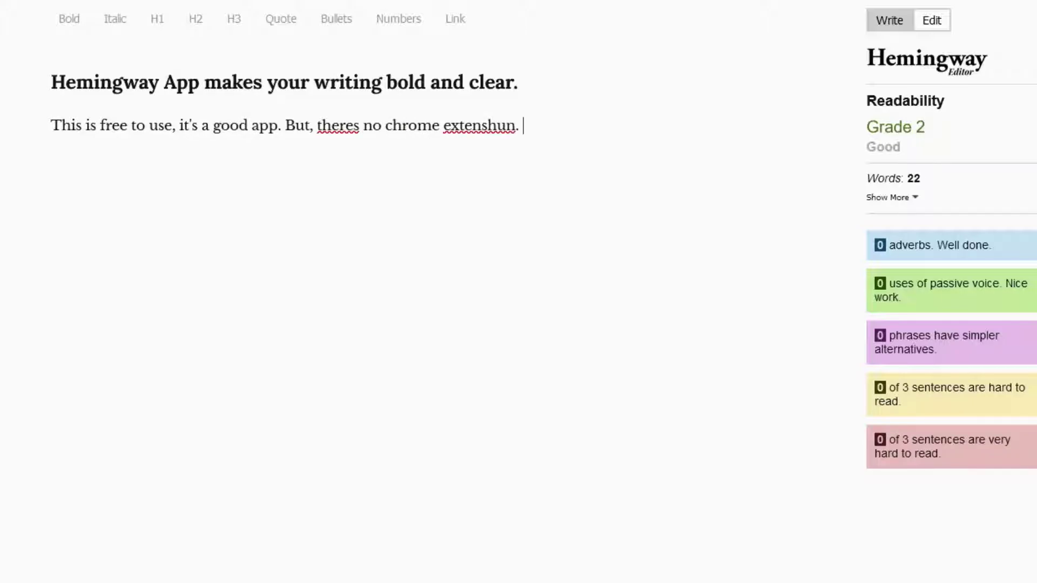
type("You have to")
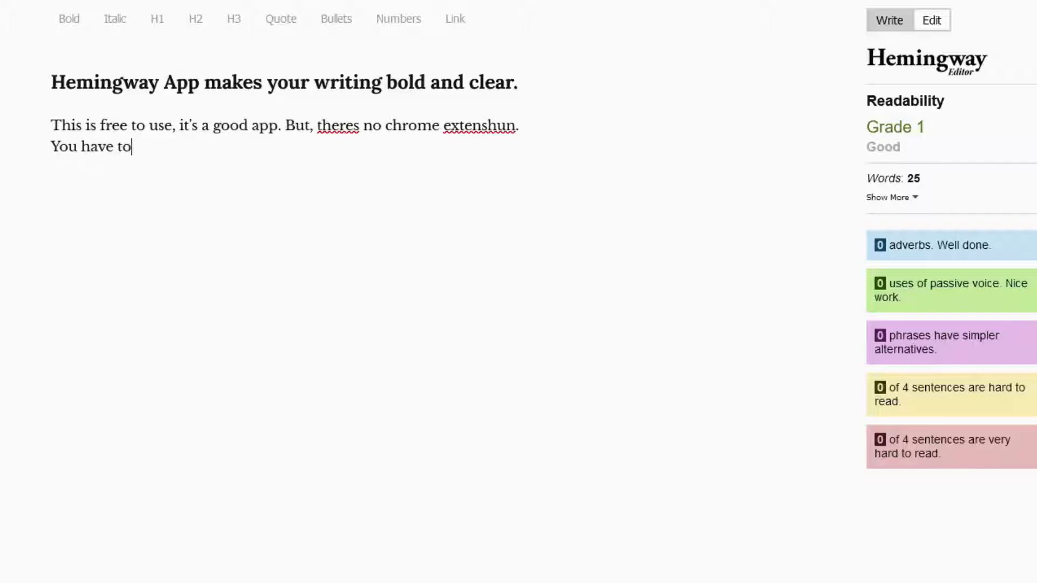
type("paste y")
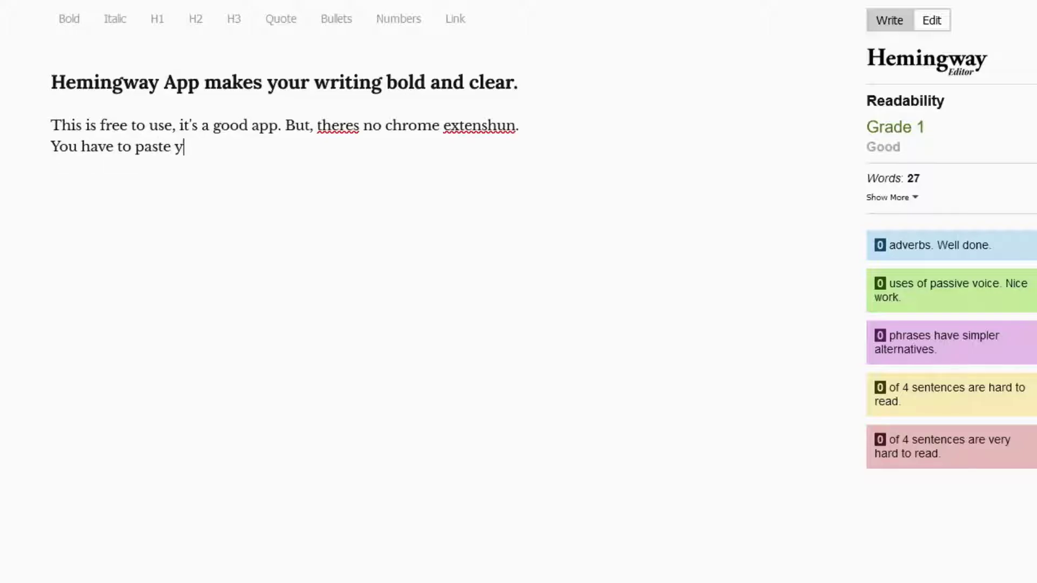
type("our text in.")
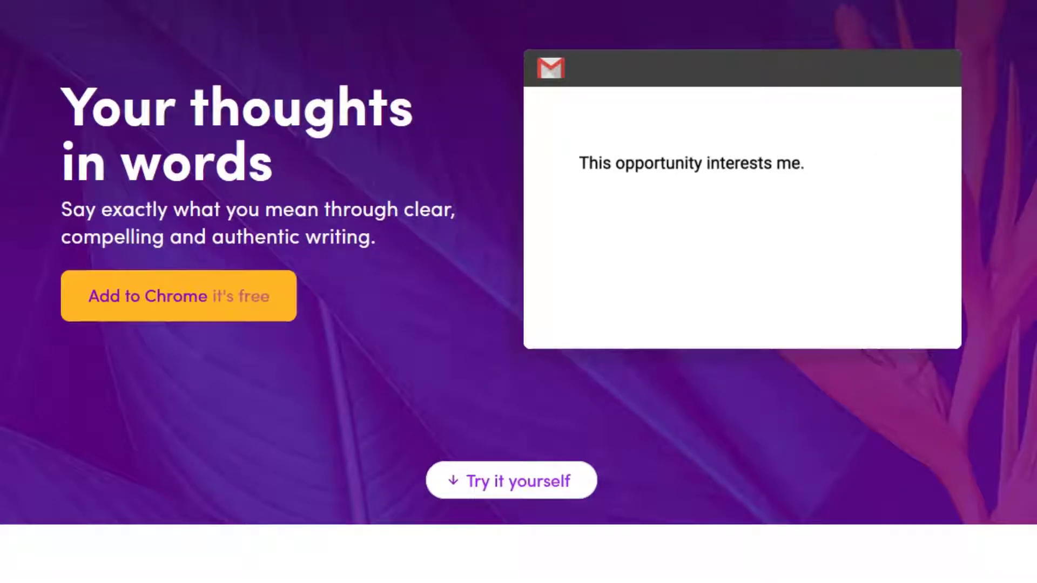
Try "I like cheese" in Wordtune's demo box, see the rewrite error, and scroll to the rewrite options.
left_click(801, 133)
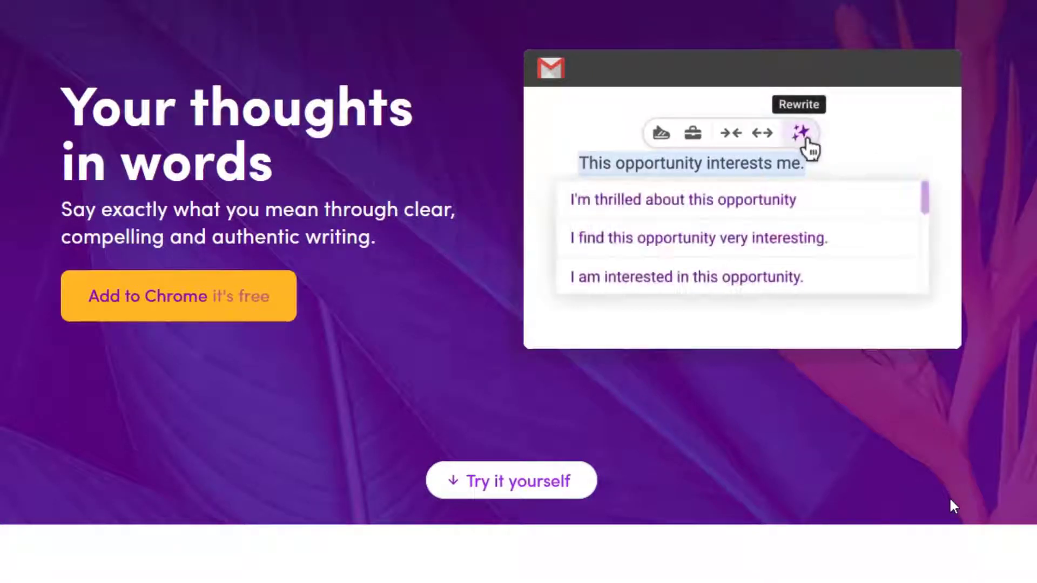
mouse_move(595, 467)
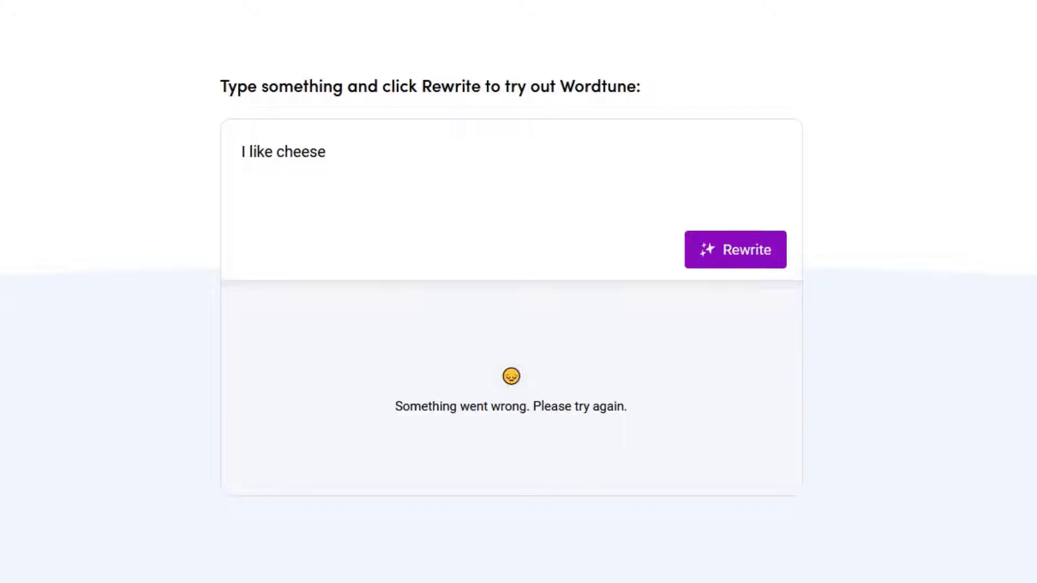
scroll("down", 3)
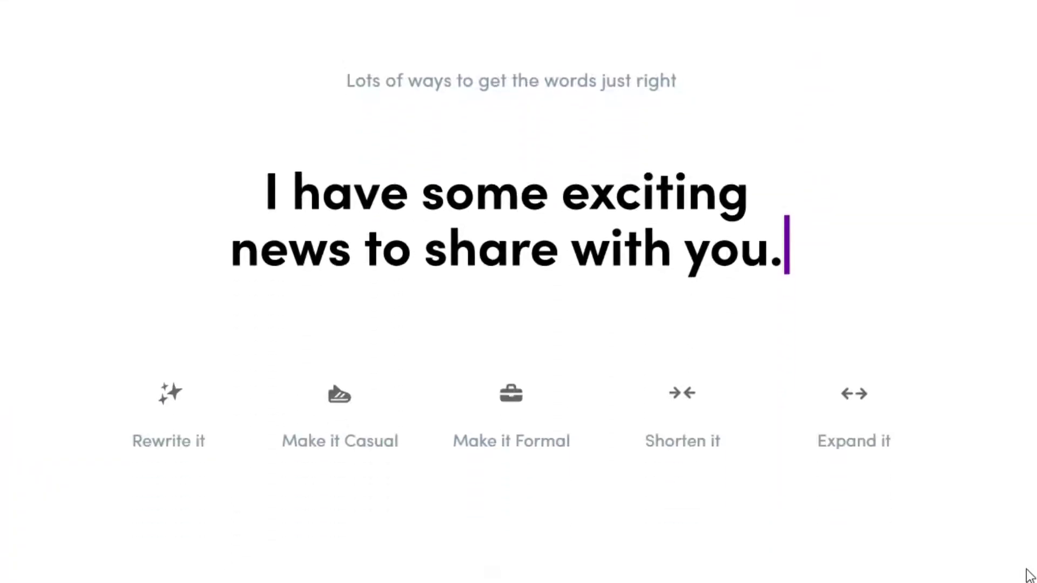
scroll("down", 3)
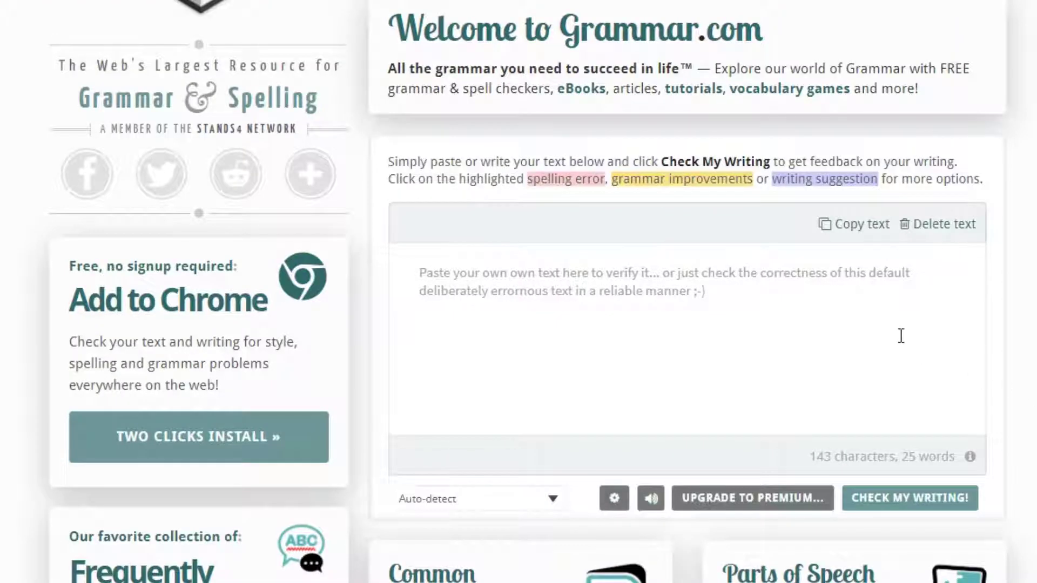
Clear Grammar.com's default text and enter "great if u wont to check that youre rwting good".
left_click(943, 223)
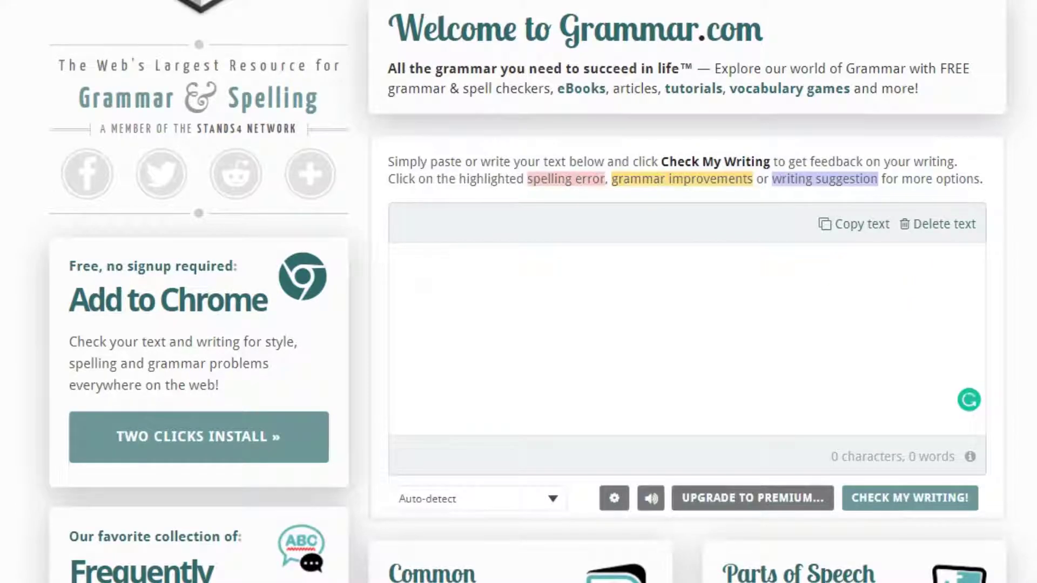
type("great if")
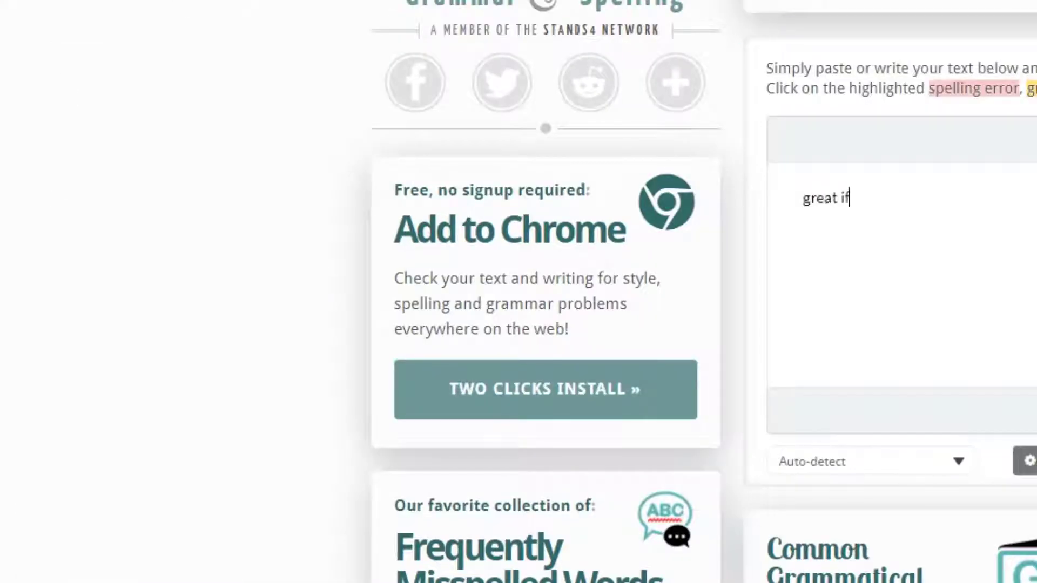
type("u wont to check that youre rwting good")
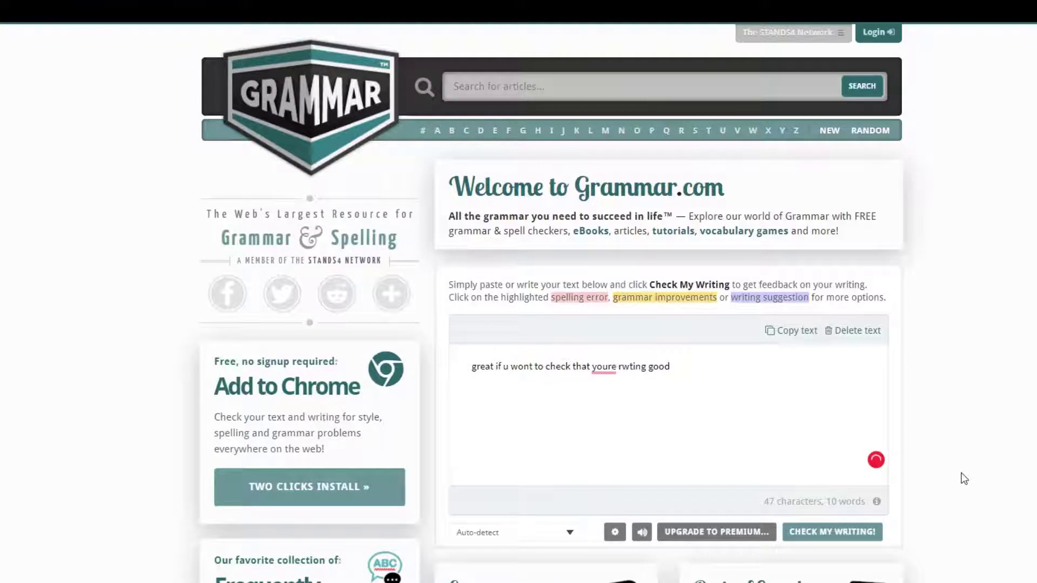
mouse_move(959, 483)
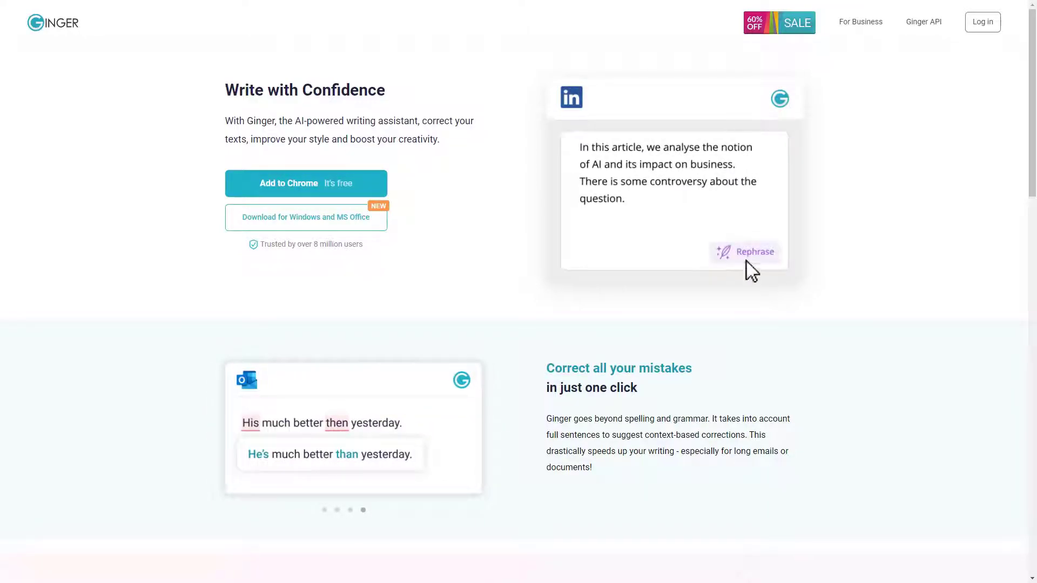
Return to Ginger's homepage and scroll to the smart alternatives and rephrasing examples.
left_click(746, 251)
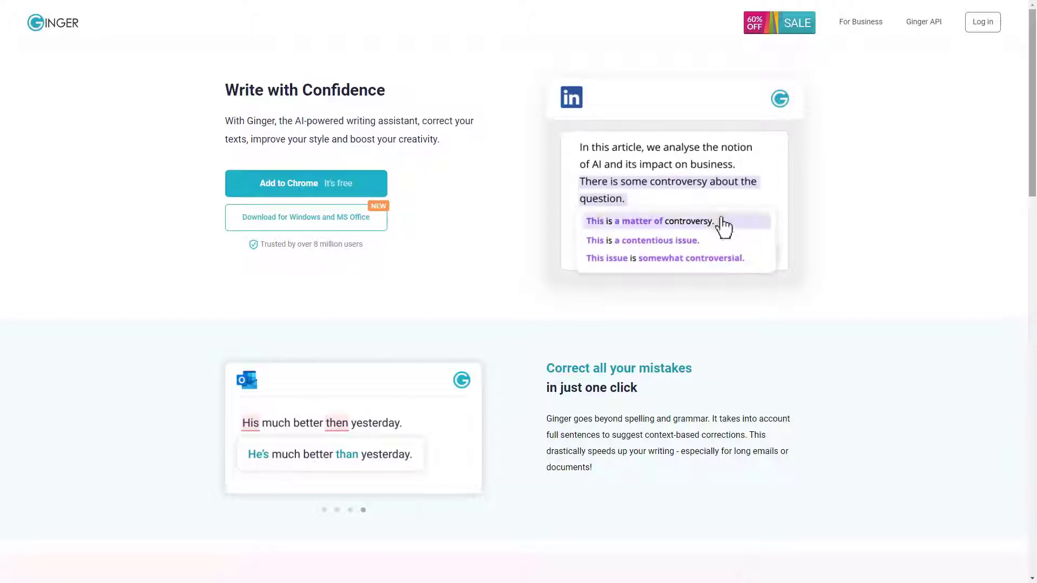
scroll("down", 3)
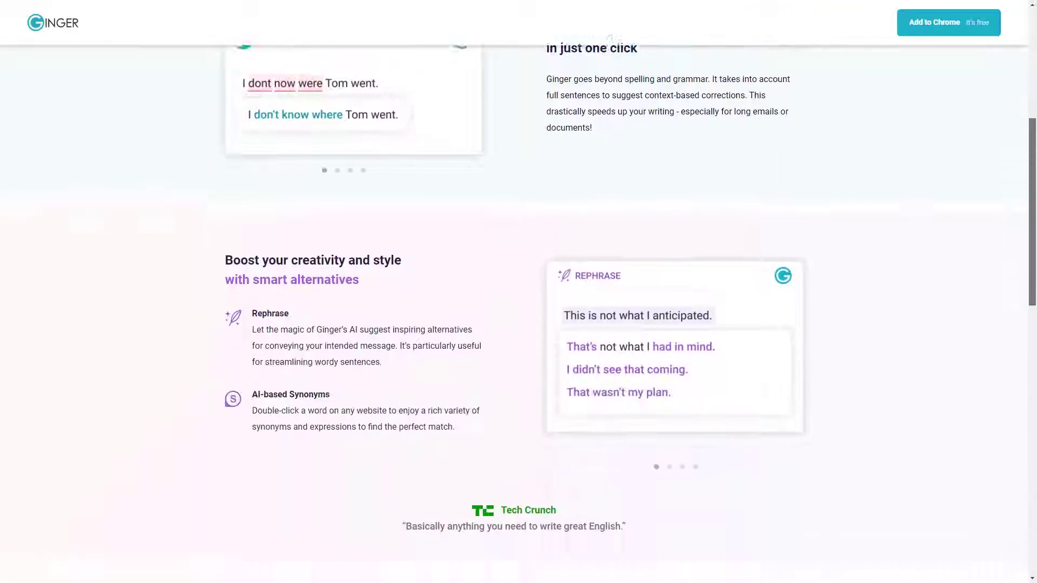